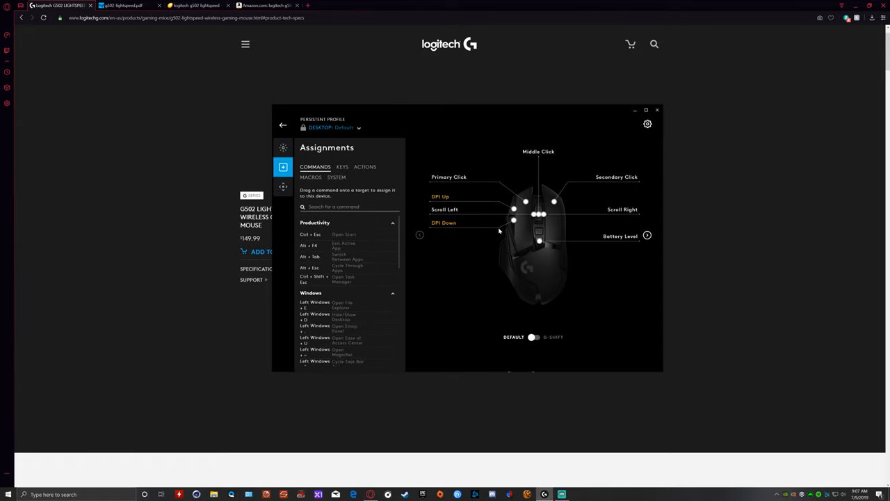
mouse_move(464, 221)
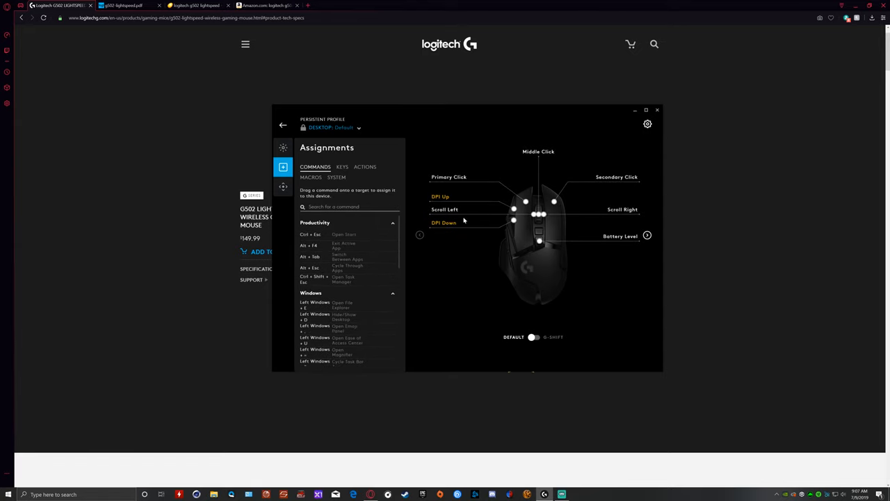
mouse_move(460, 196)
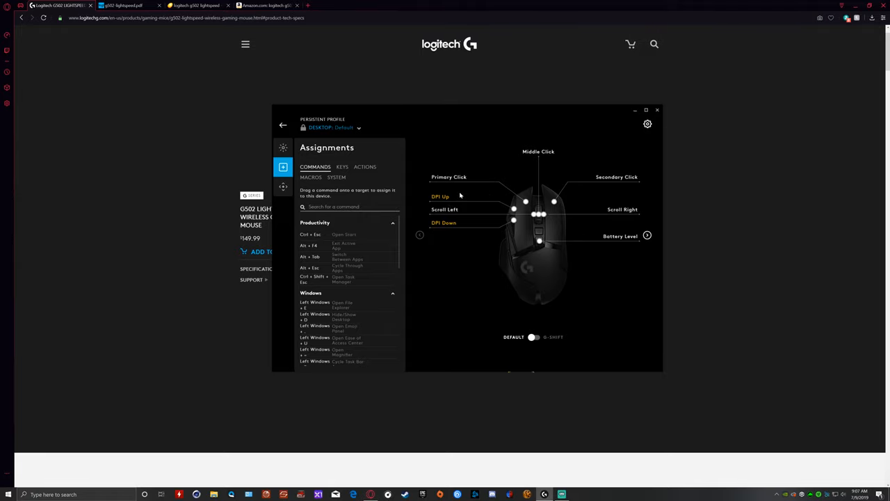
mouse_move(544, 300)
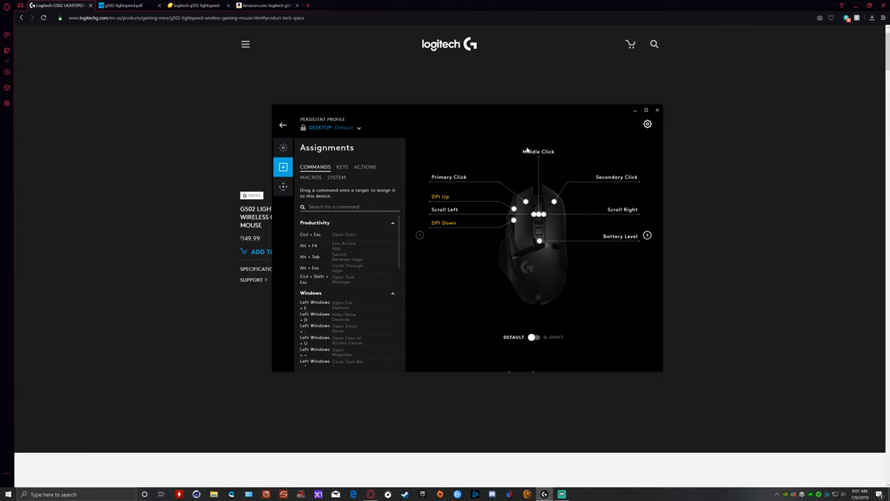
Browse Middle Click's key assignment options, then view the Sensitivity (DPI) speeds 400–6400 at 1000 report rate
left_click(539, 151)
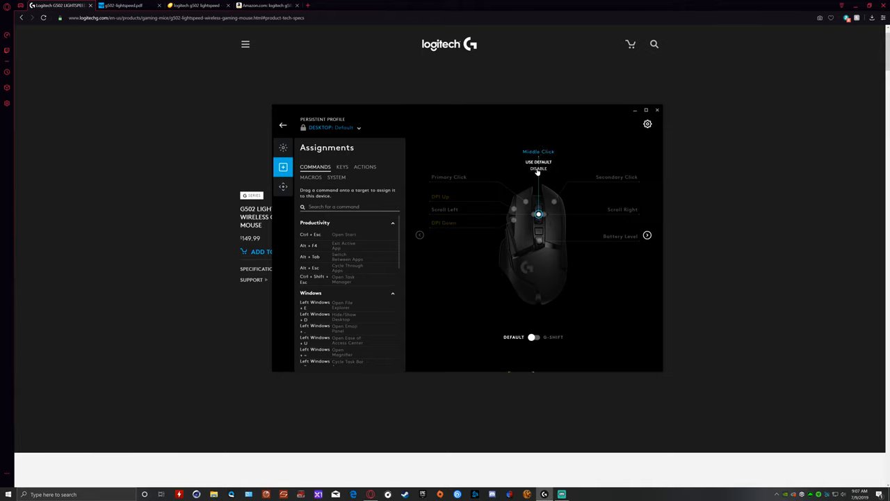
mouse_move(540, 175)
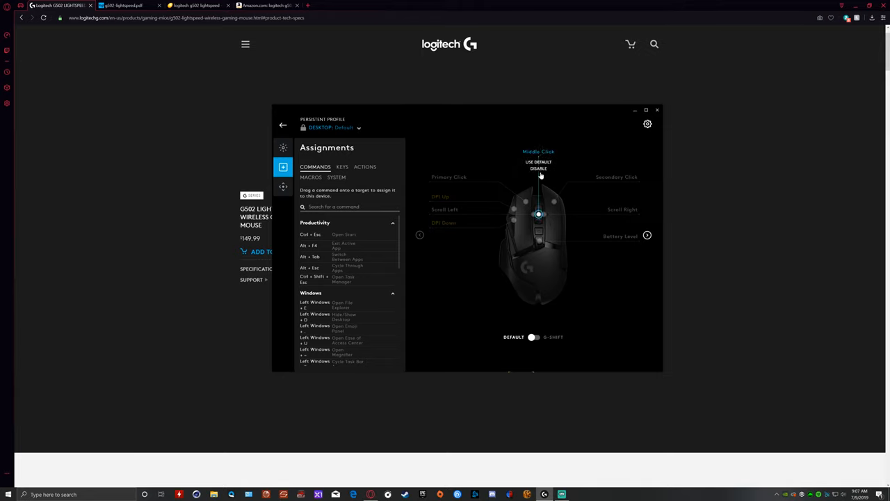
scroll("down", 3)
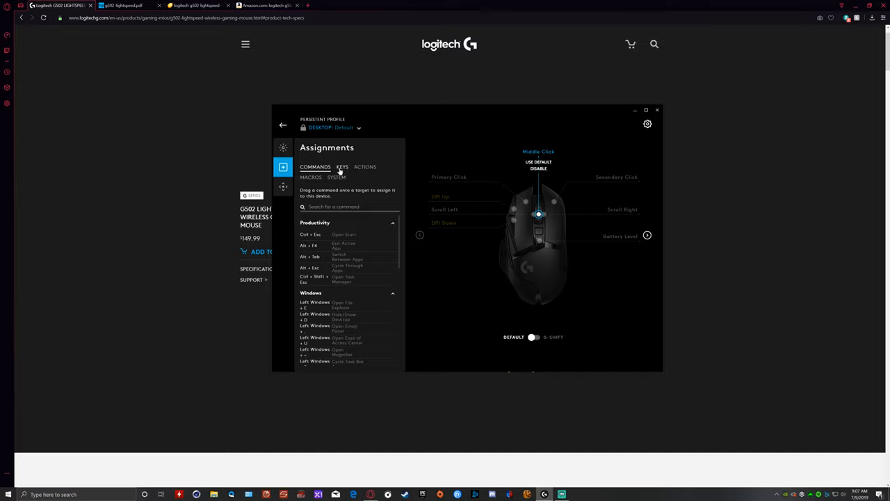
left_click(342, 167)
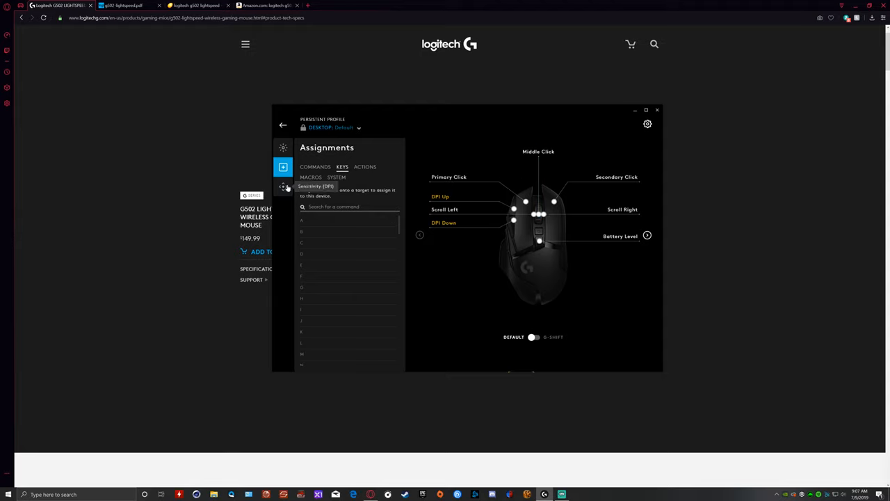
left_click(283, 187)
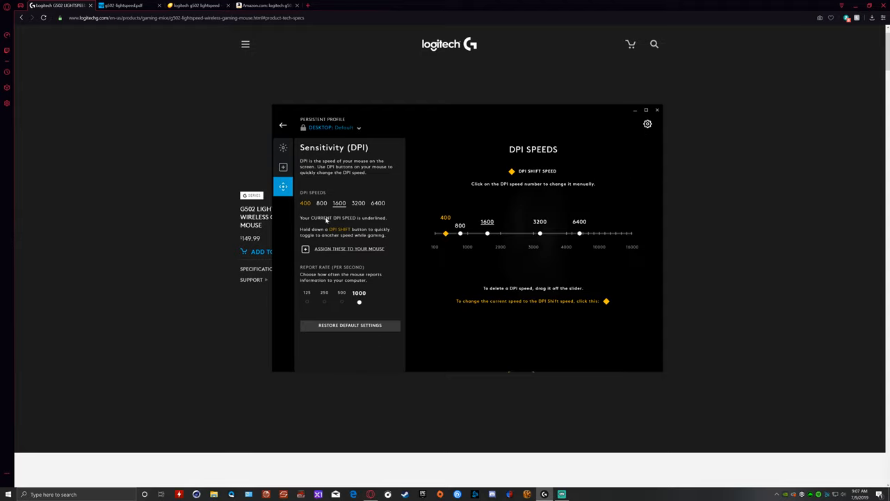